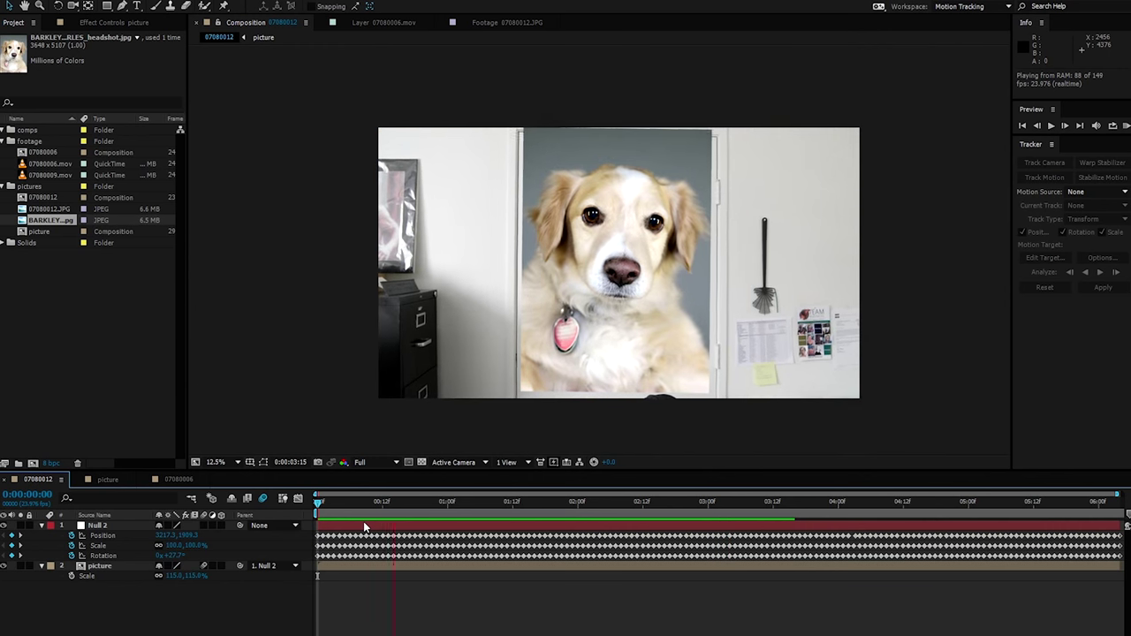
click(659, 501)
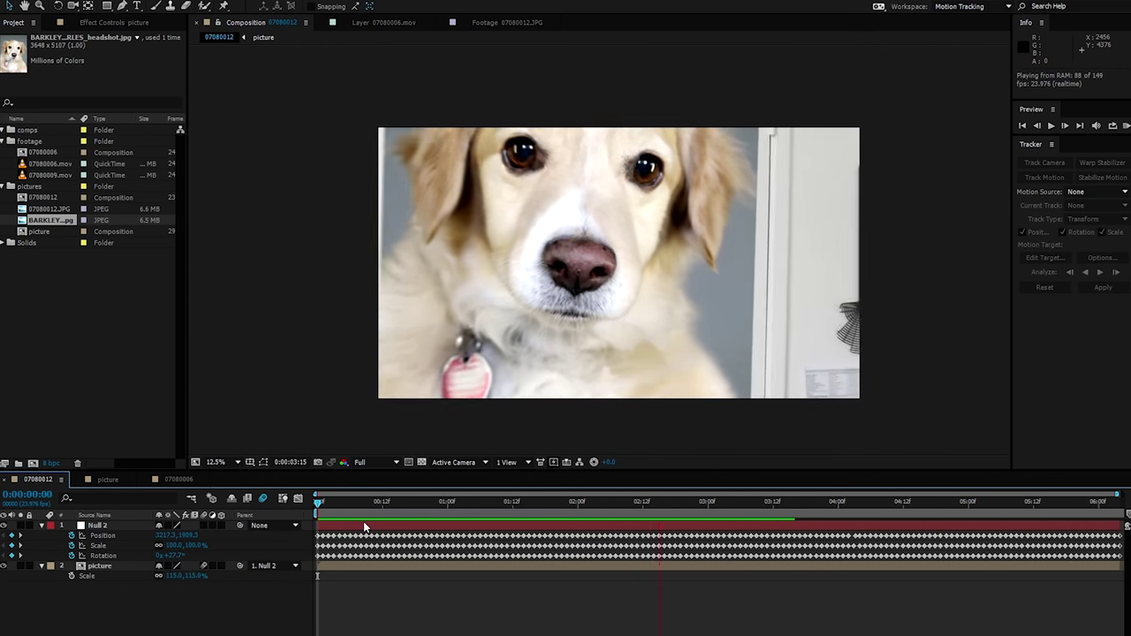